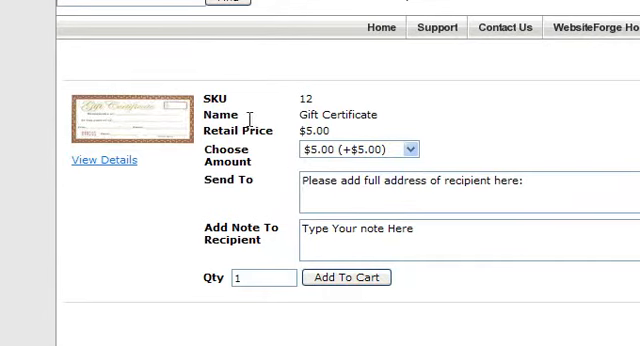
Step: Enter the WebsiteForge admin area from the Gift Certificate product page
click(405, 149)
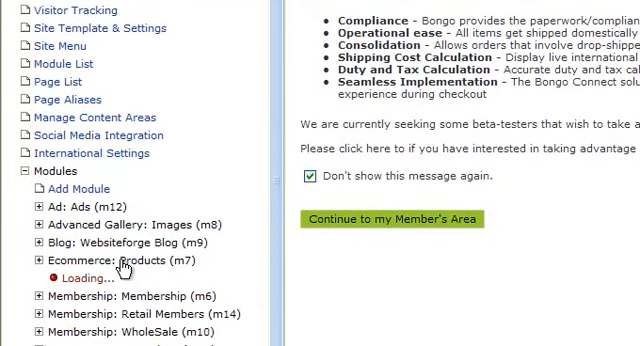
Step: Open the Ecommerce: Products module to list the store's 11 products
click(38, 260)
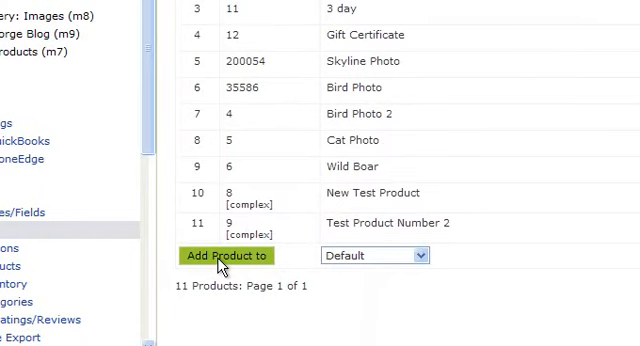
mouse_move(357, 255)
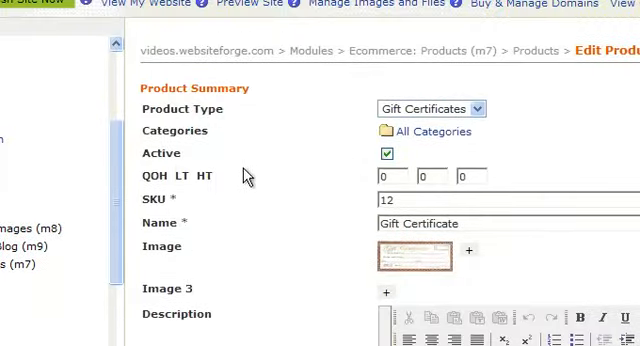
click(430, 109)
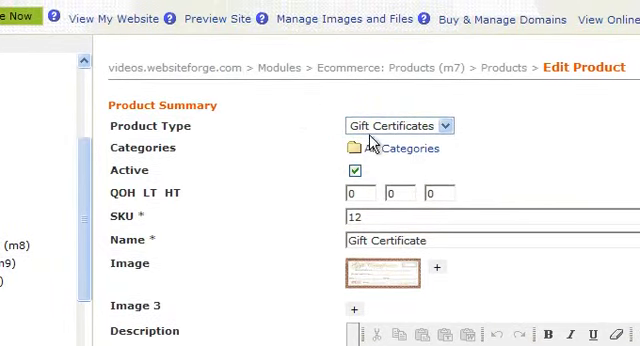
mouse_move(258, 238)
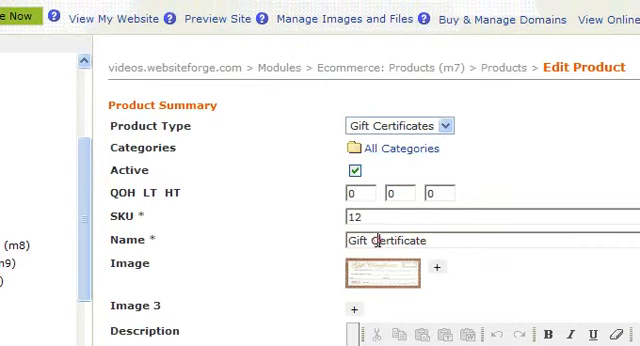
scroll(down, 3)
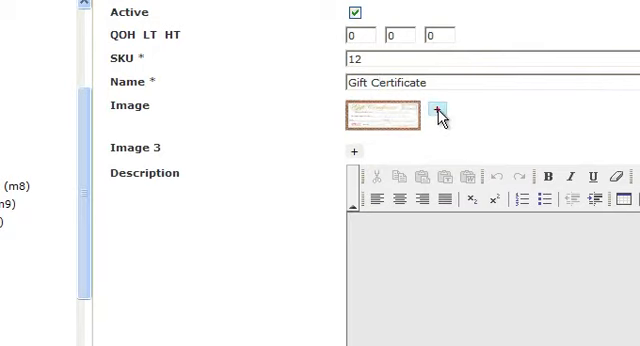
click(437, 111)
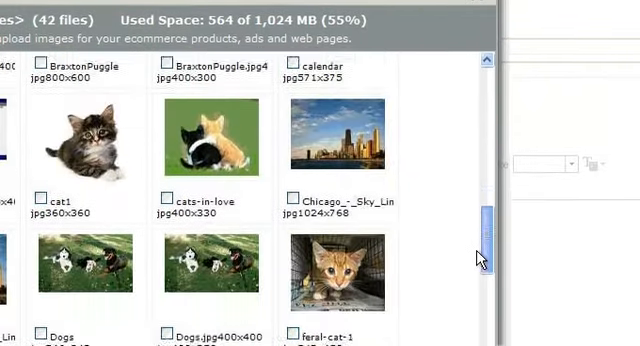
scroll(down, 3)
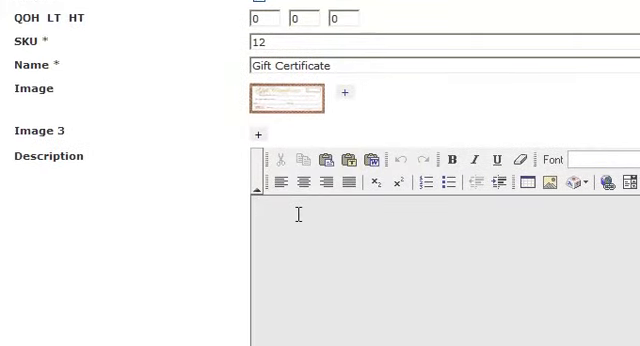
scroll(down, 3)
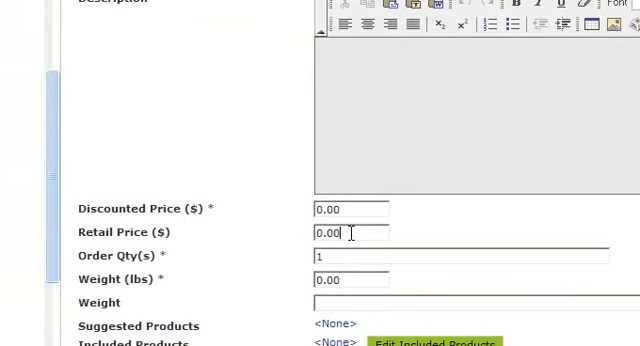
scroll(down, 3)
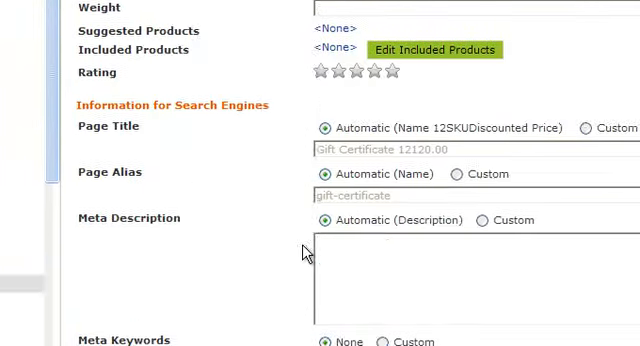
scroll(down, 3)
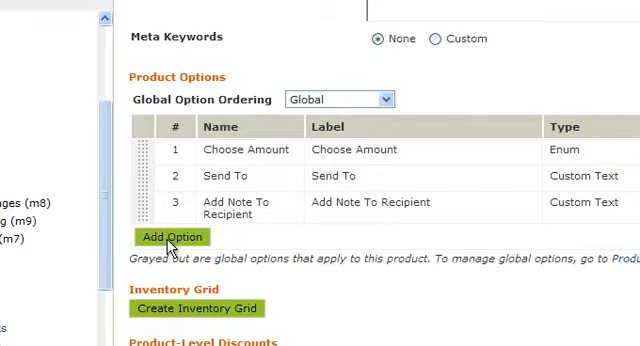
Step: Edit Choose Amount as plain text and add the line $40.00=+40.00
click(244, 149)
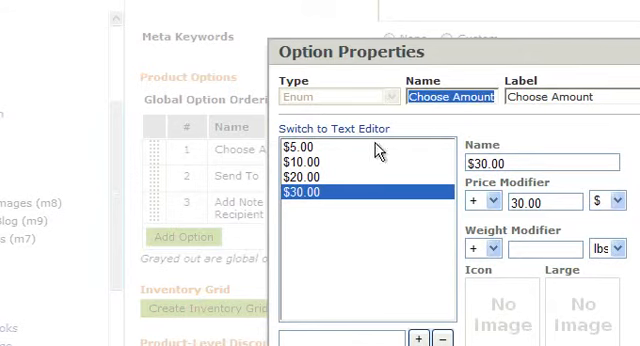
click(336, 128)
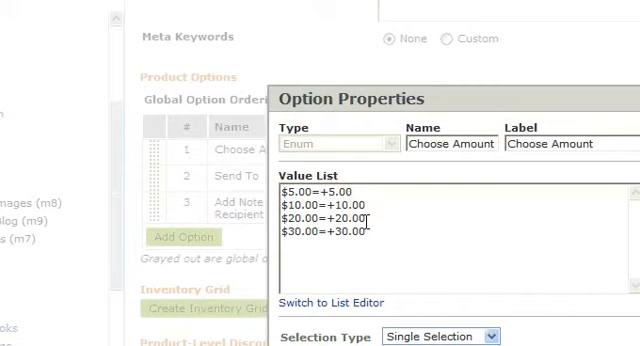
text($40.00)
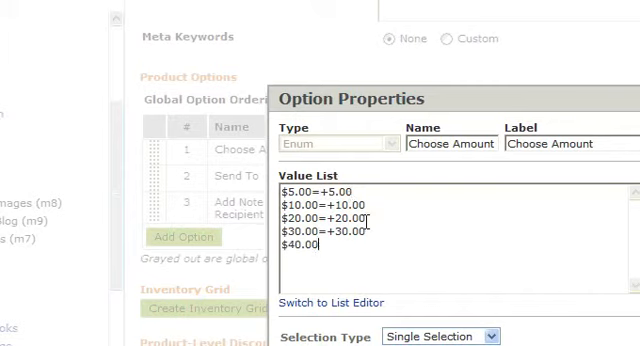
text(=+)
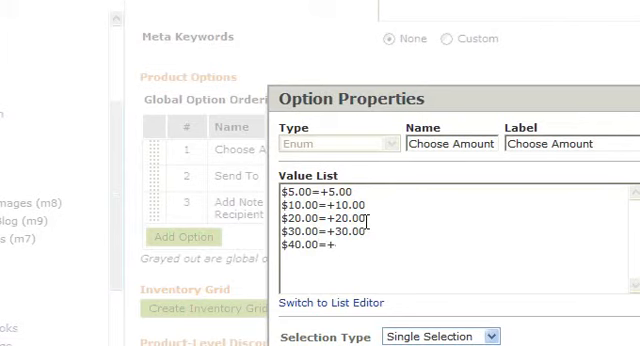
text(40.00)
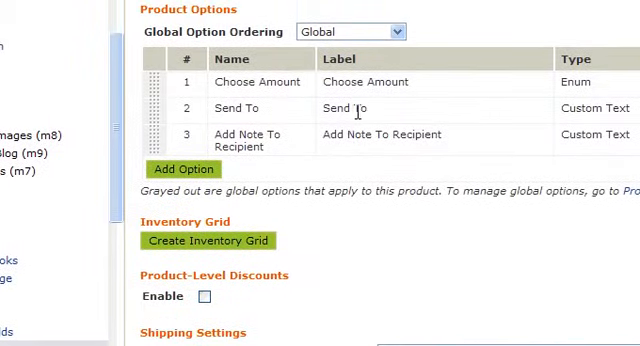
scroll(right, 3)
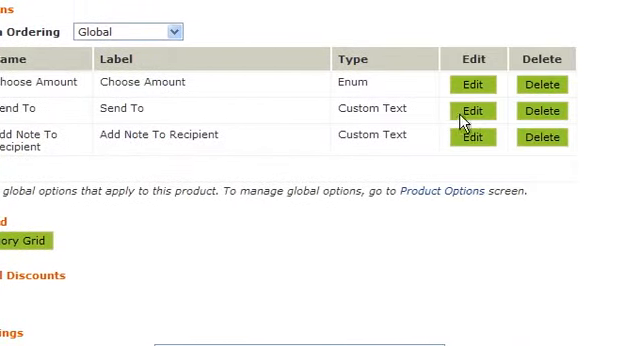
click(472, 110)
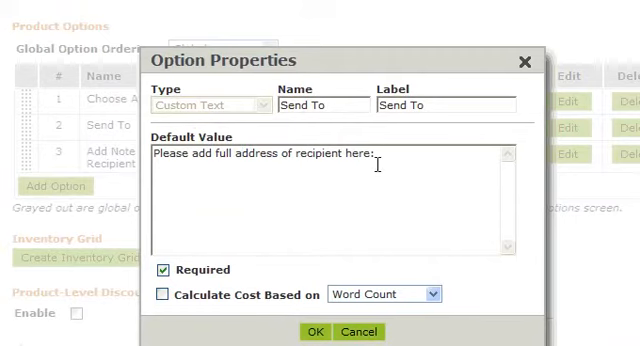
mouse_move(348, 183)
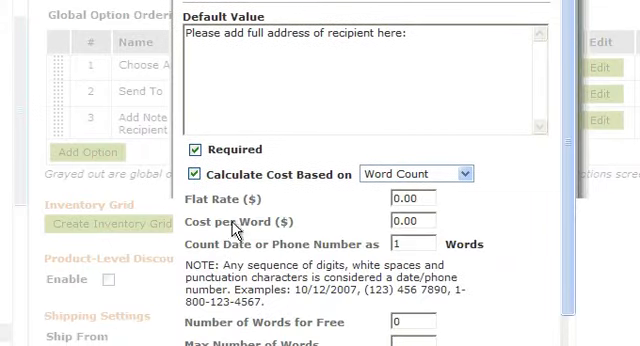
click(414, 173)
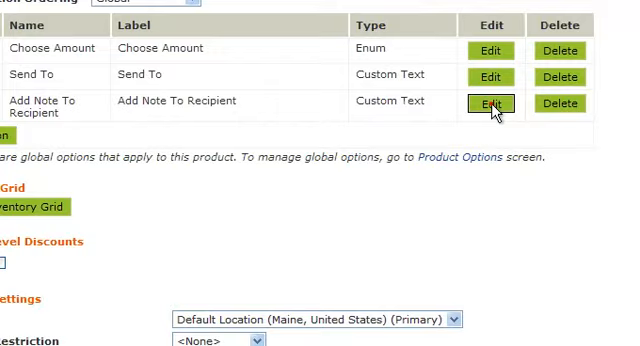
Step: Charge $0.05 per word for Add Note To Recipient, capped at 100 words, and save the product
click(491, 103)
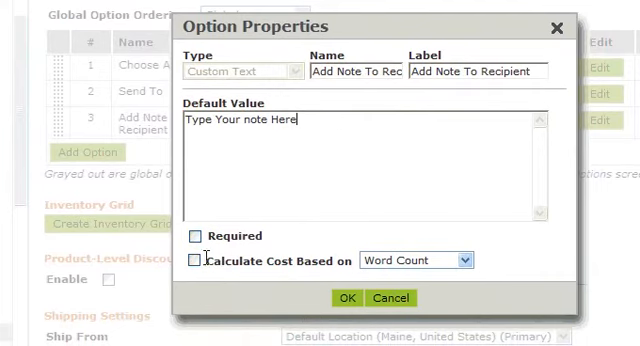
click(202, 264)
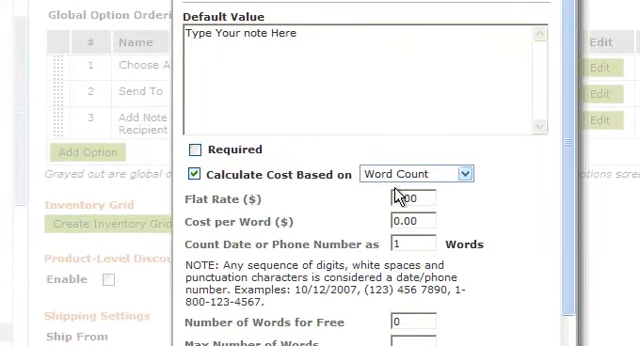
click(413, 173)
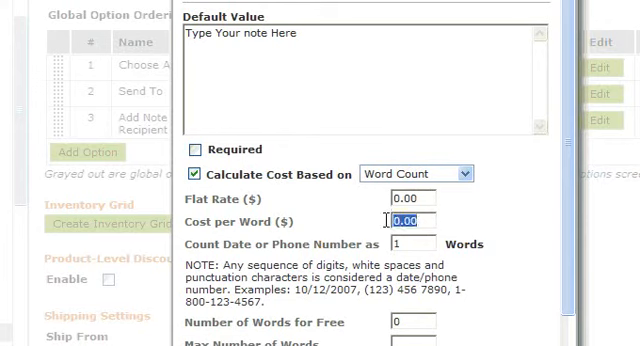
text(0.05)
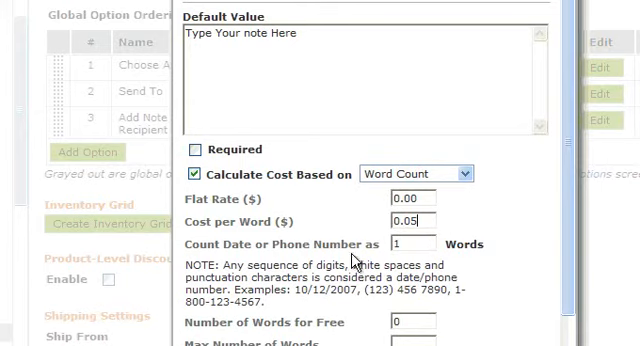
mouse_move(357, 261)
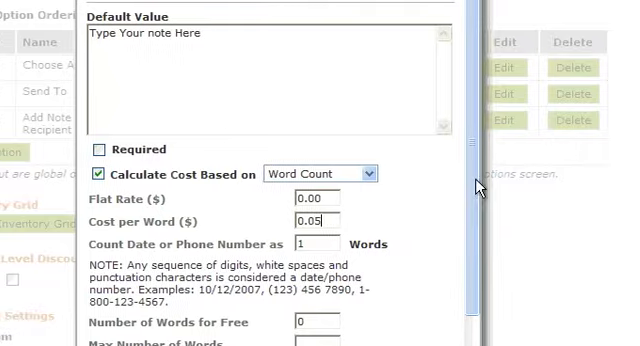
scroll(down, 3)
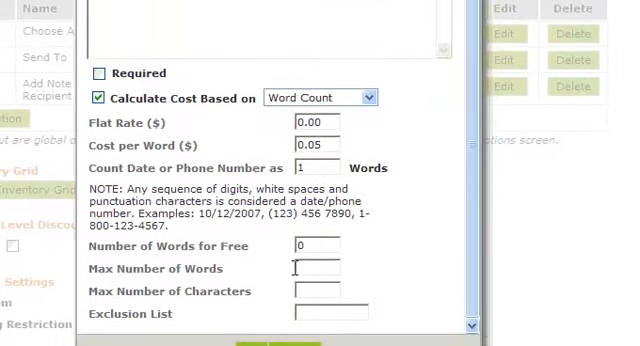
text(100)
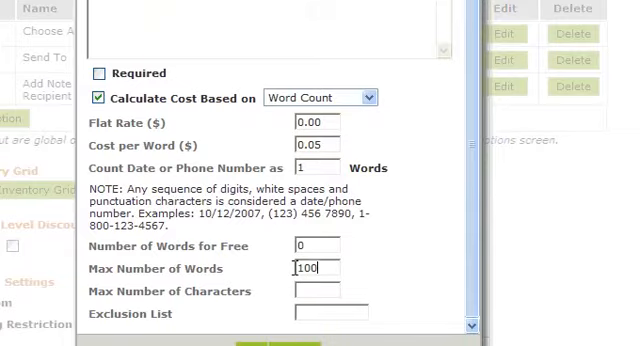
scroll(down, 3)
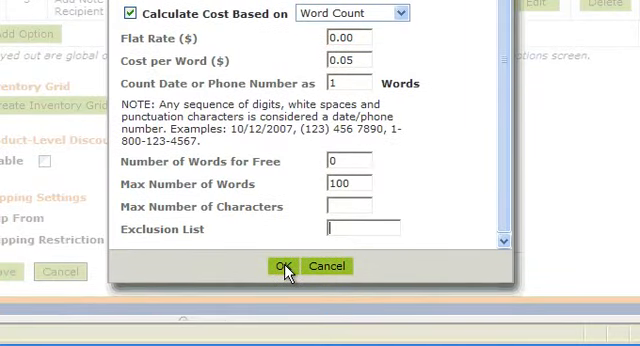
click(281, 265)
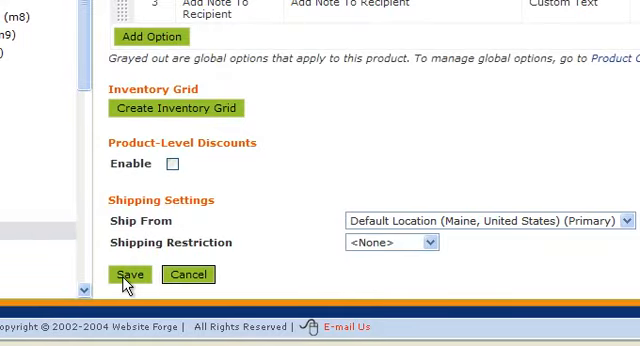
click(129, 274)
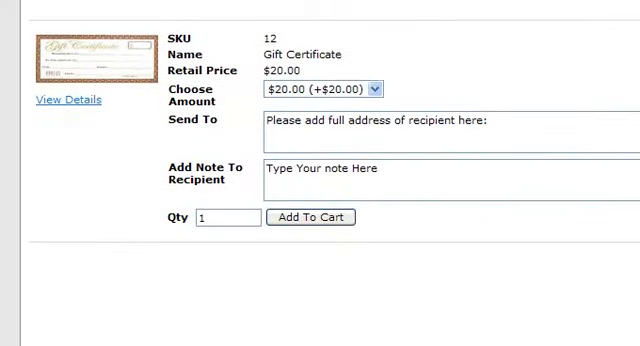